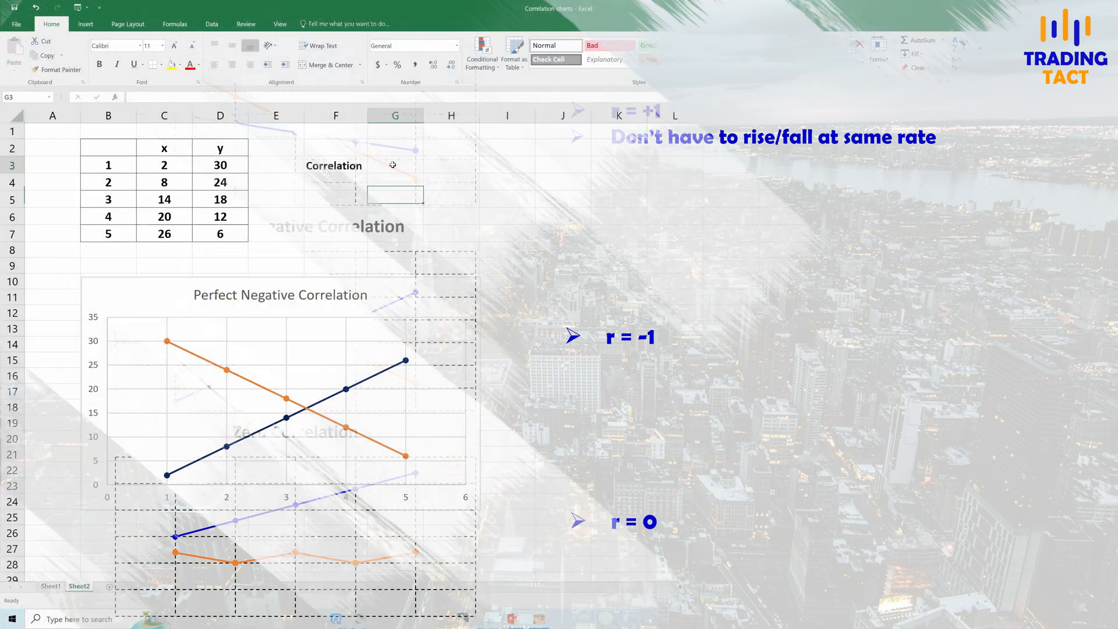
Begin =CORREL in cell G3, selecting the x values C3:C7 as its first array
{"action": "type", "text": "=correl"}
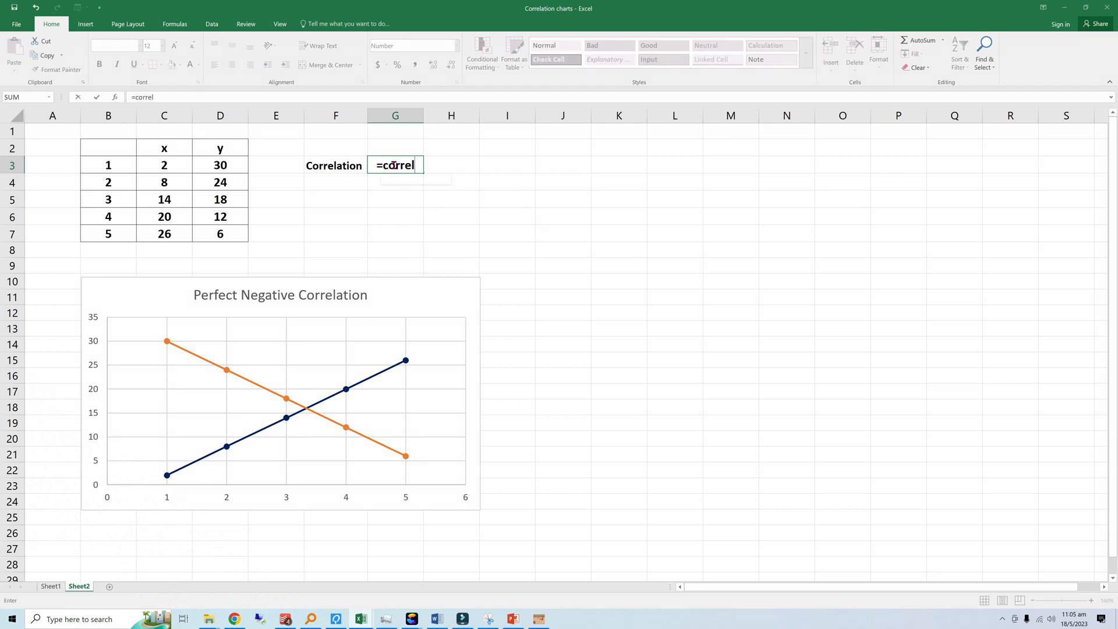
{"action": "left_click_drag", "start_coordinate": [164, 165], "coordinate": [164, 233]}
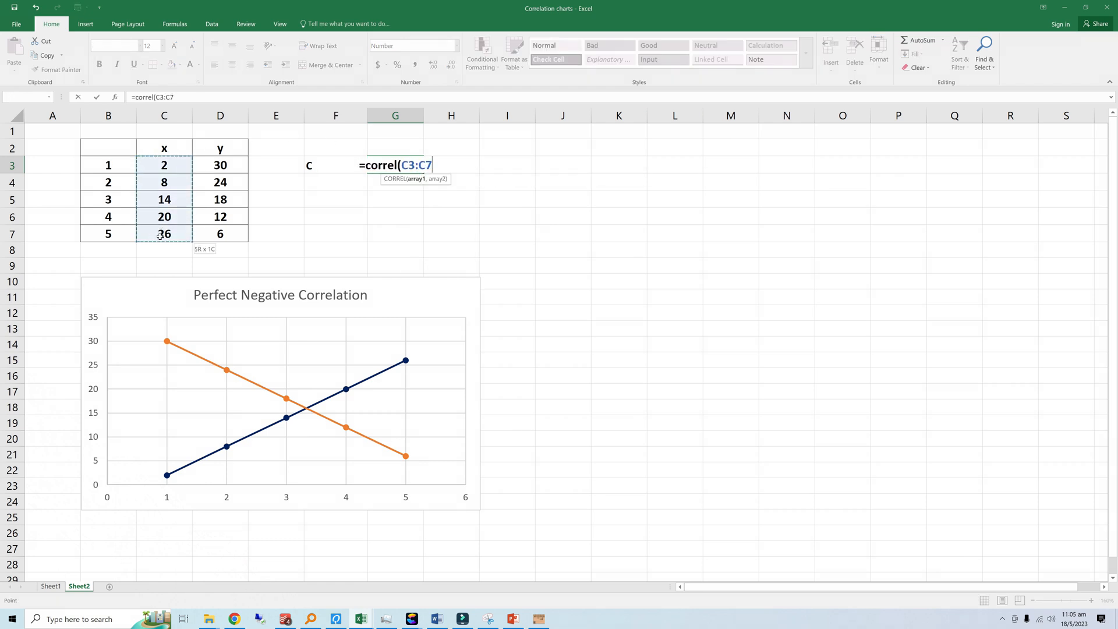
{"action": "left_click_drag", "start_coordinate": [220, 164], "coordinate": [220, 233]}
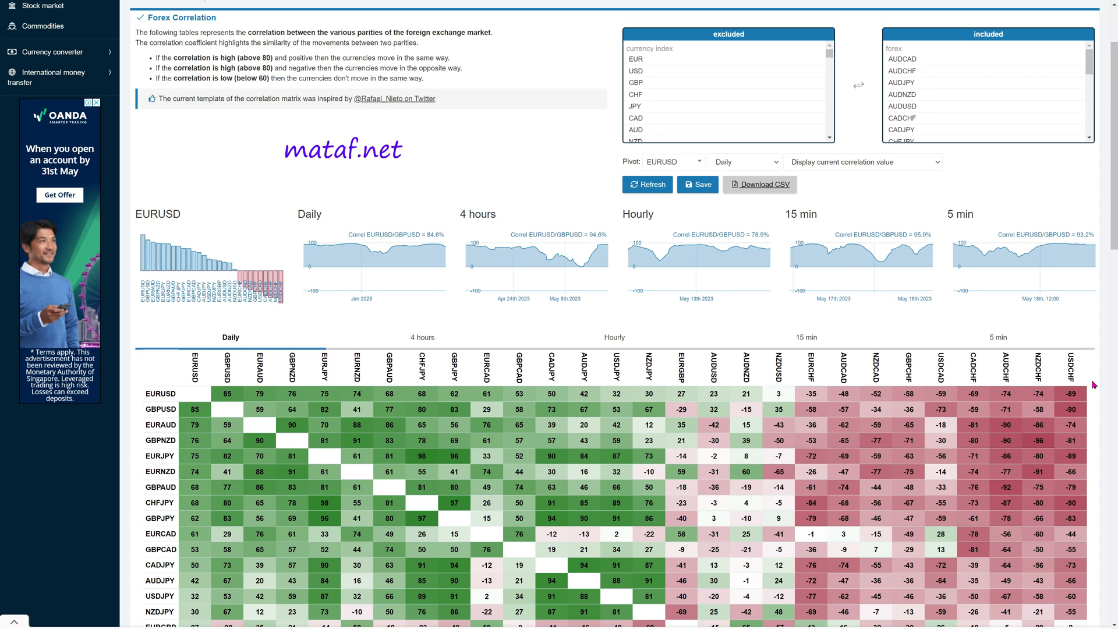
Scroll down the mataf.net Forex Correlation page to the Daily correlation matrix
{"action": "scroll", "scroll_direction": "down", "scroll_amount": 3}
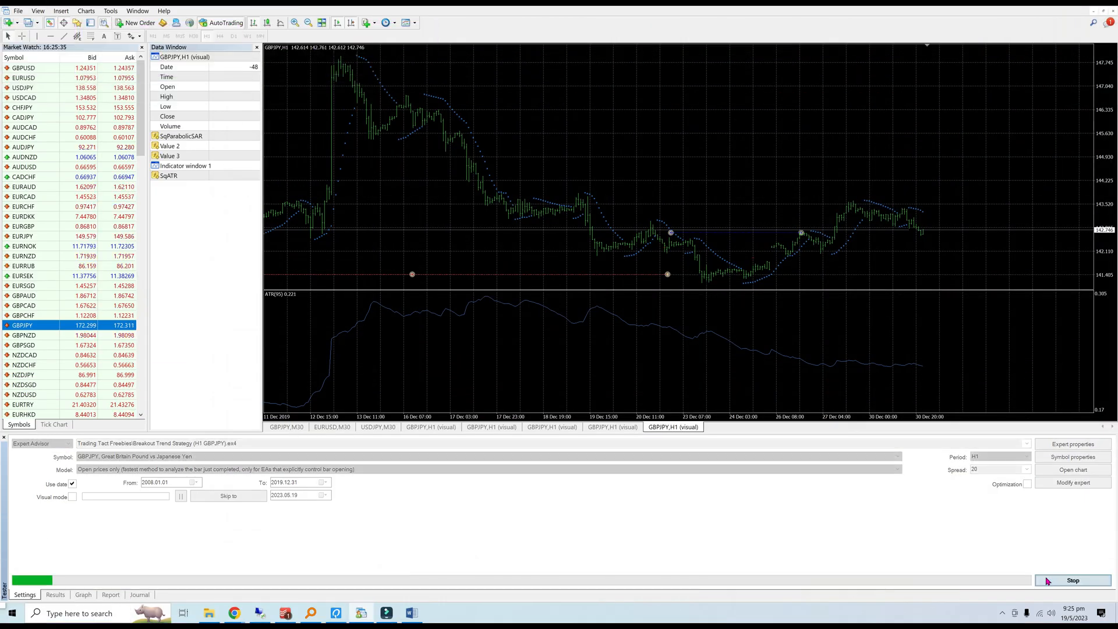
Finish the GBPJPY test and view its Report, then run MasterEA on GBPCAD and view its Graph
{"action": "left_click", "coordinate": [1073, 580]}
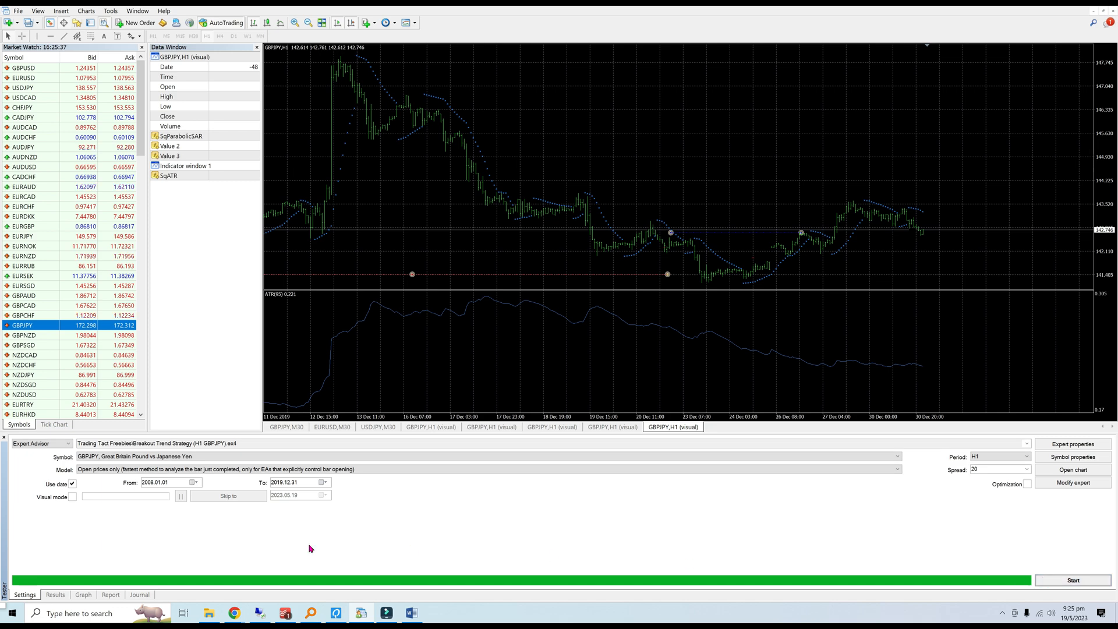
{"action": "left_click", "coordinate": [110, 594]}
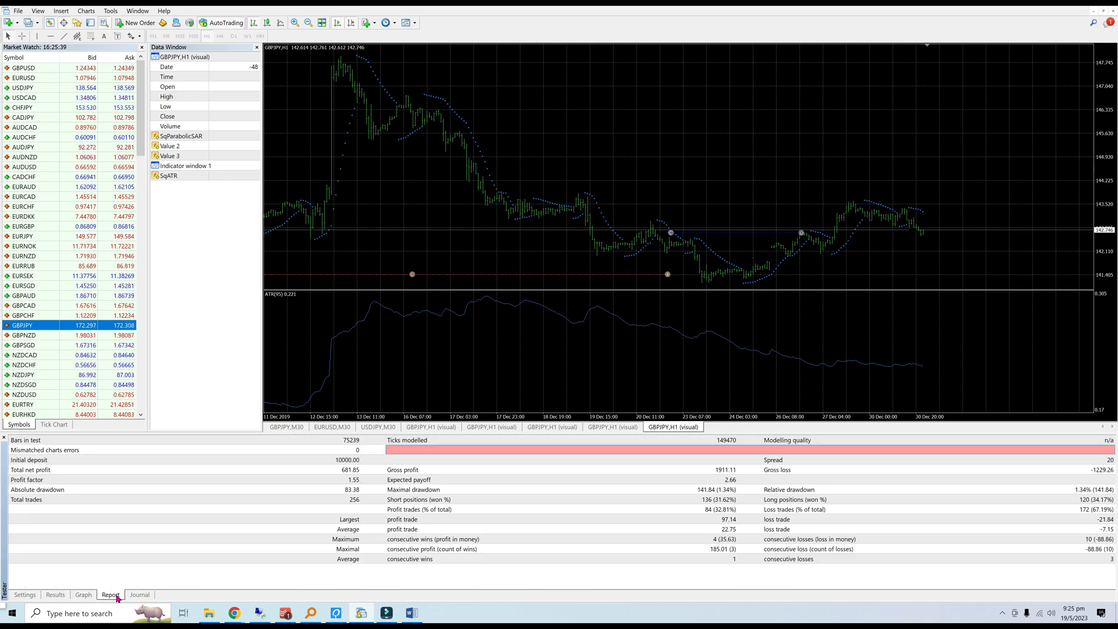
{"action": "left_click", "coordinate": [25, 594]}
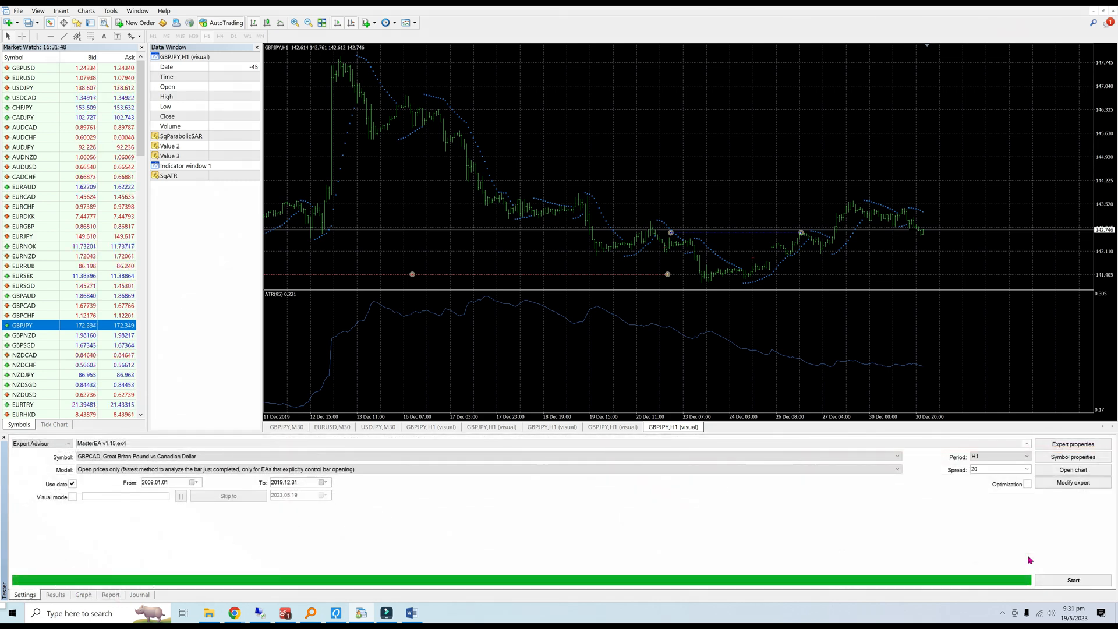
{"action": "left_click", "coordinate": [1072, 580]}
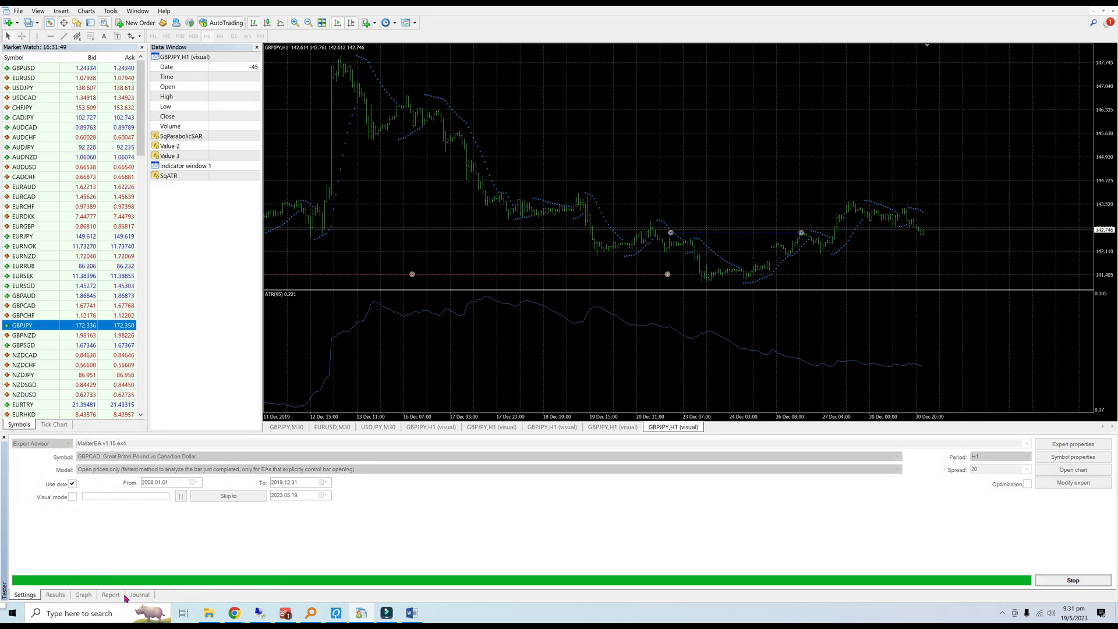
{"action": "left_click", "coordinate": [82, 595]}
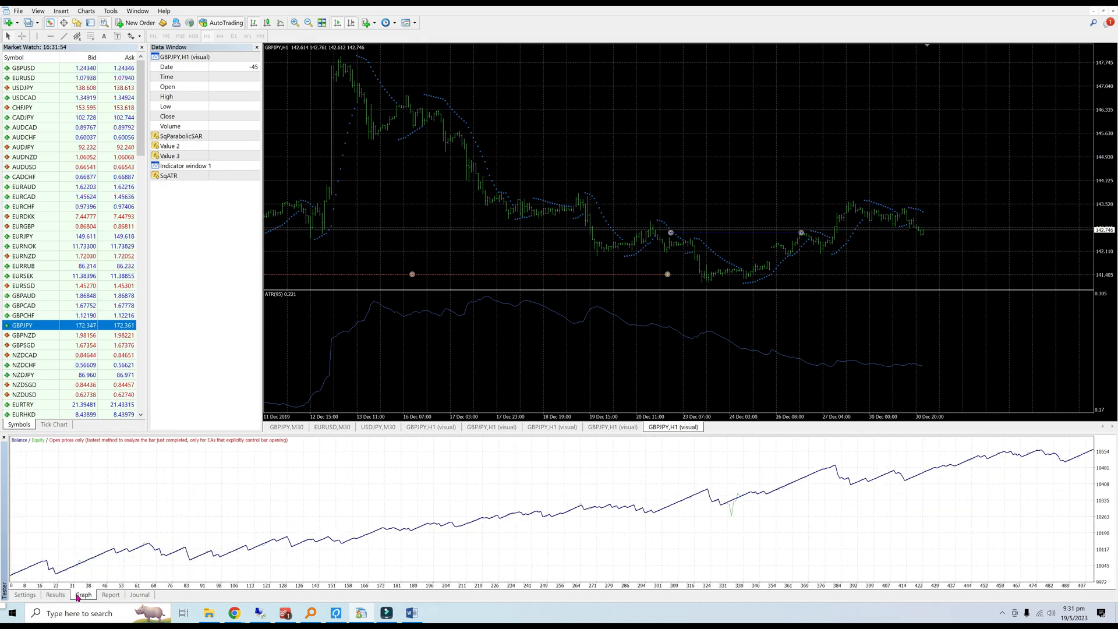
{"action": "left_click", "coordinate": [111, 594]}
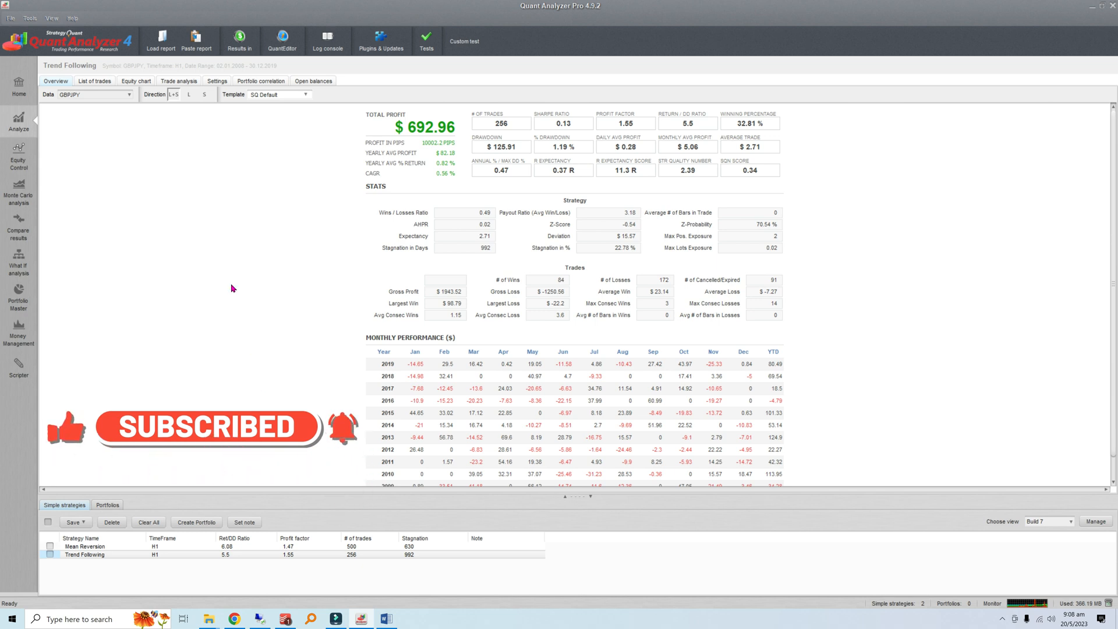
Show the Trend Following equity chart, then the Mean Reversion GBPCAD equity chart
{"action": "left_click", "coordinate": [134, 80]}
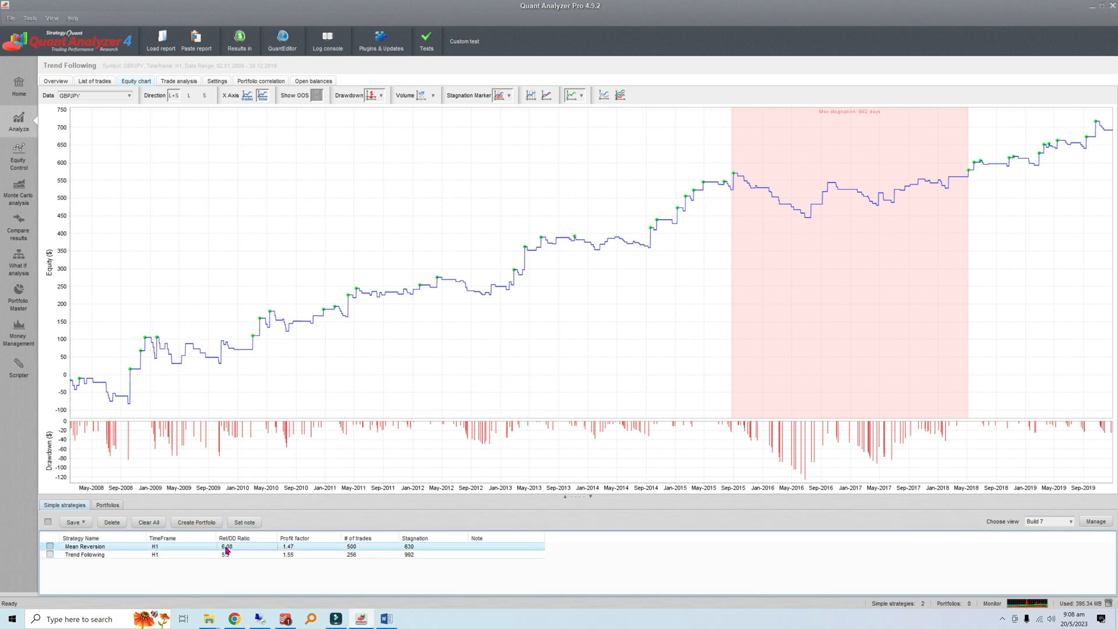
{"action": "left_click", "coordinate": [84, 546]}
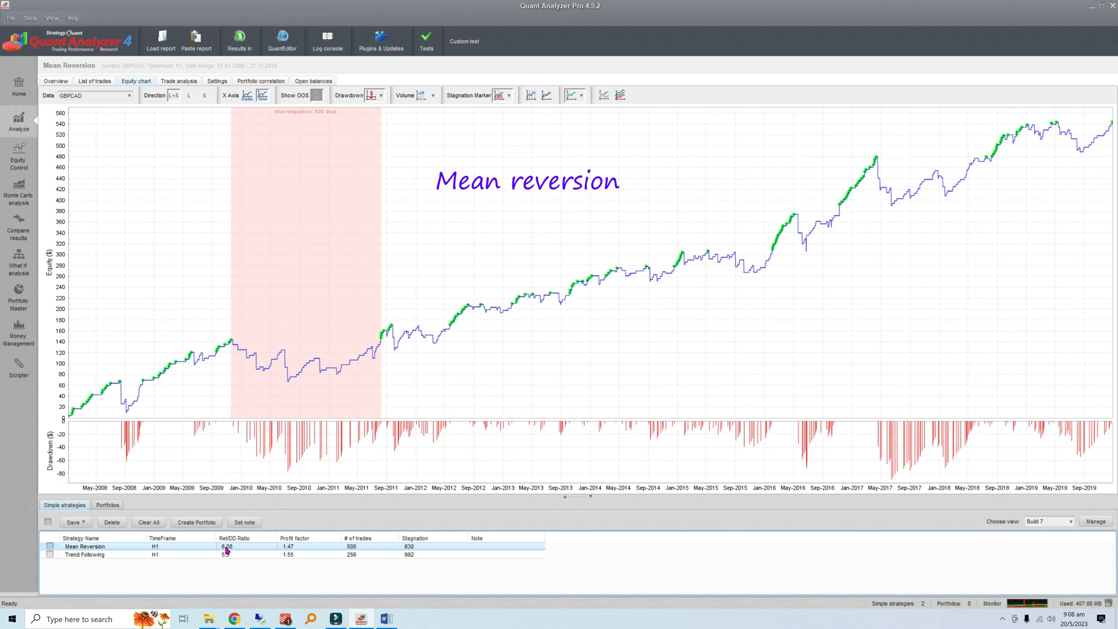
{"action": "left_click", "coordinate": [47, 521]}
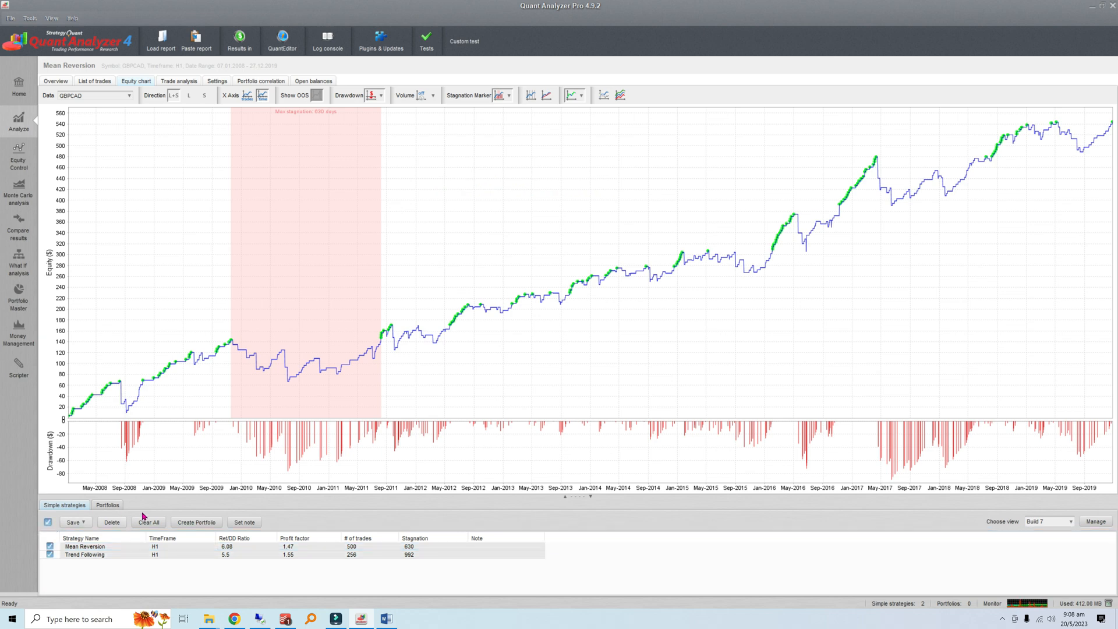
Create a portfolio from Mean Reversion and Trend Following and view its combined results
{"action": "left_click", "coordinate": [108, 505]}
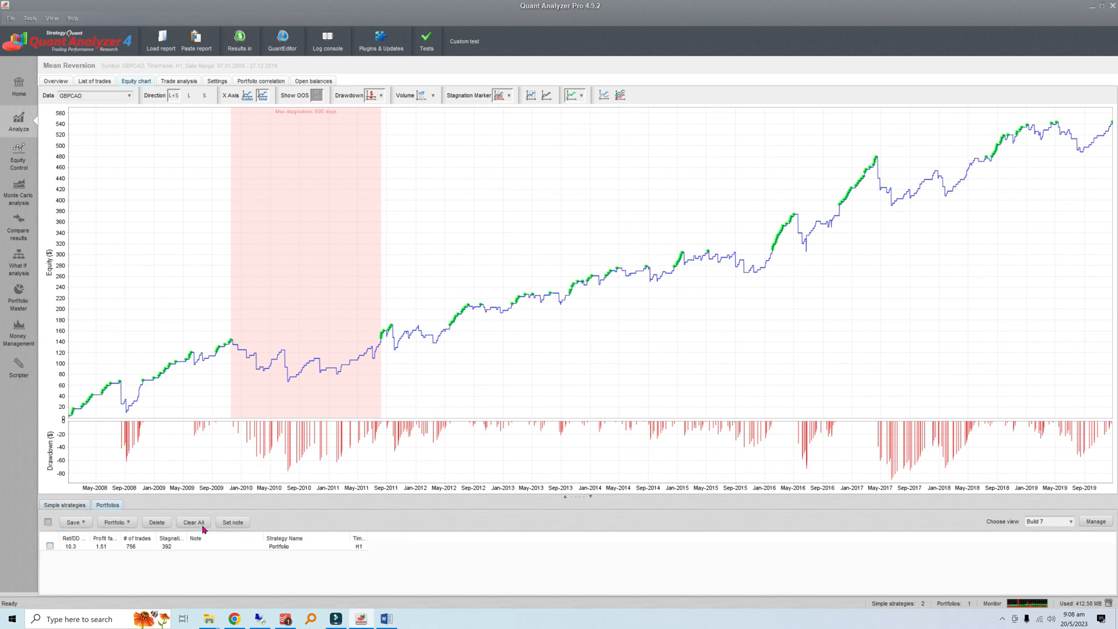
{"action": "left_click", "coordinate": [106, 505]}
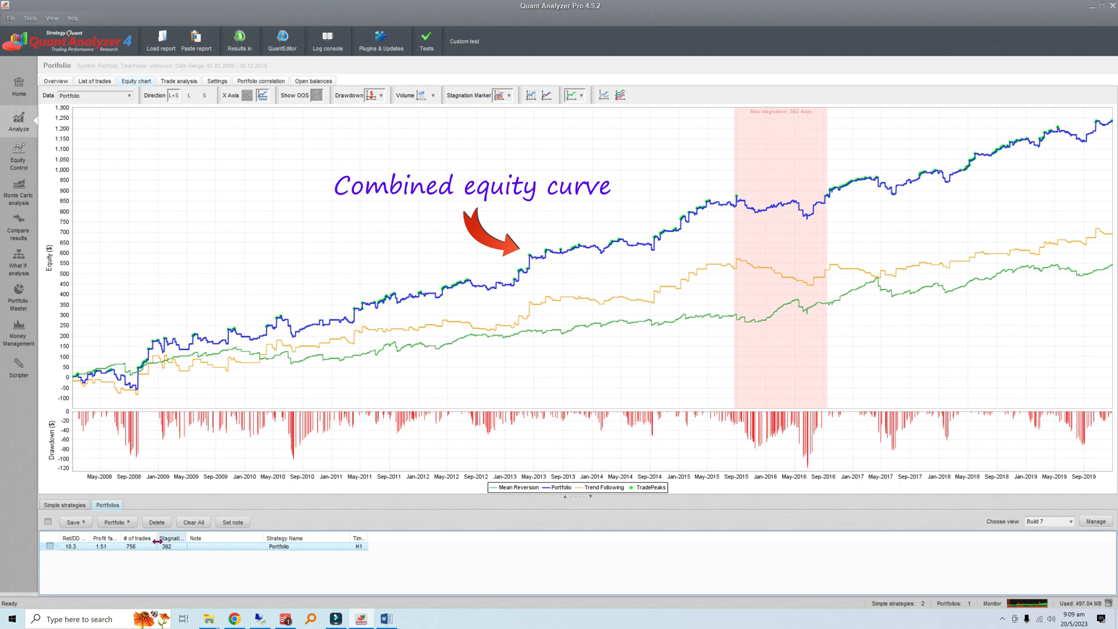
{"action": "left_click", "coordinate": [260, 81]}
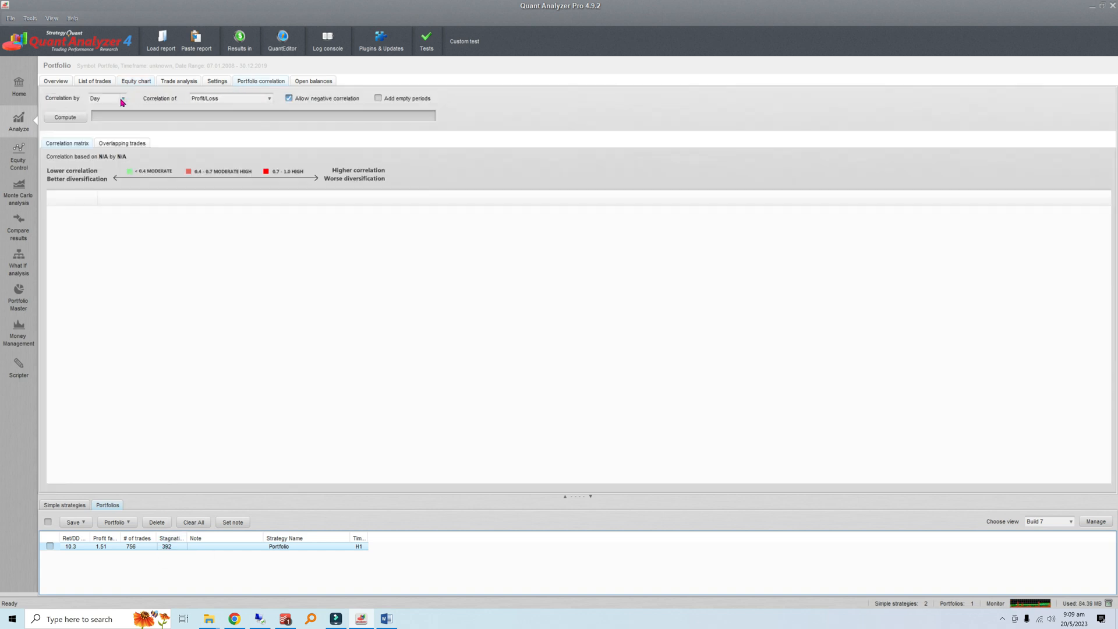
Set Correlation by to Week and Correlation of to Profit/Loss
{"action": "left_click", "coordinate": [106, 98]}
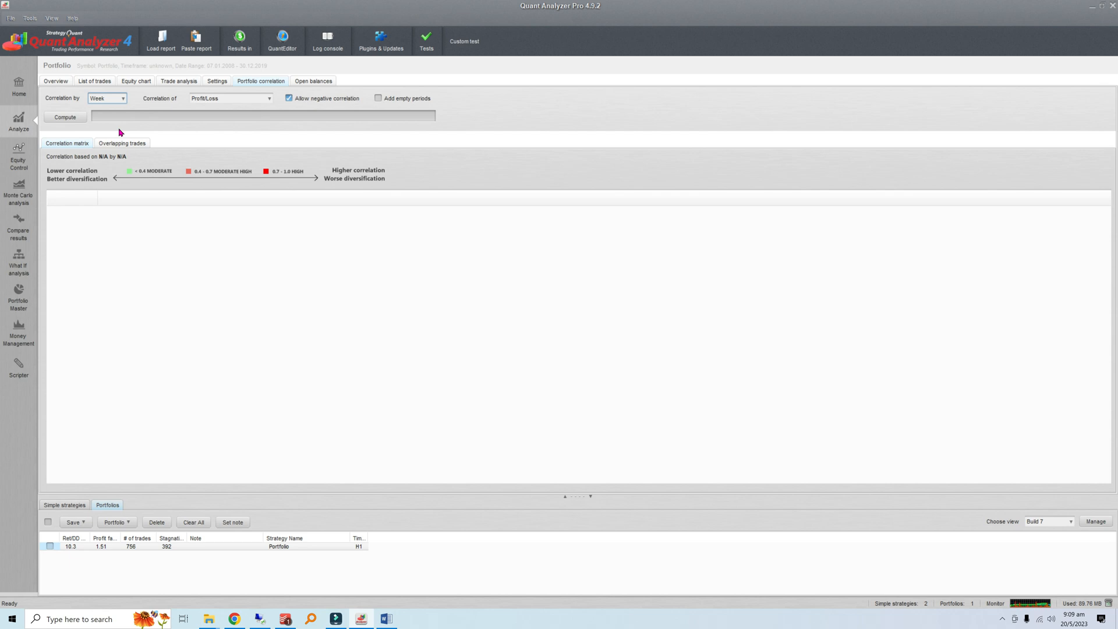
{"action": "left_click", "coordinate": [229, 98]}
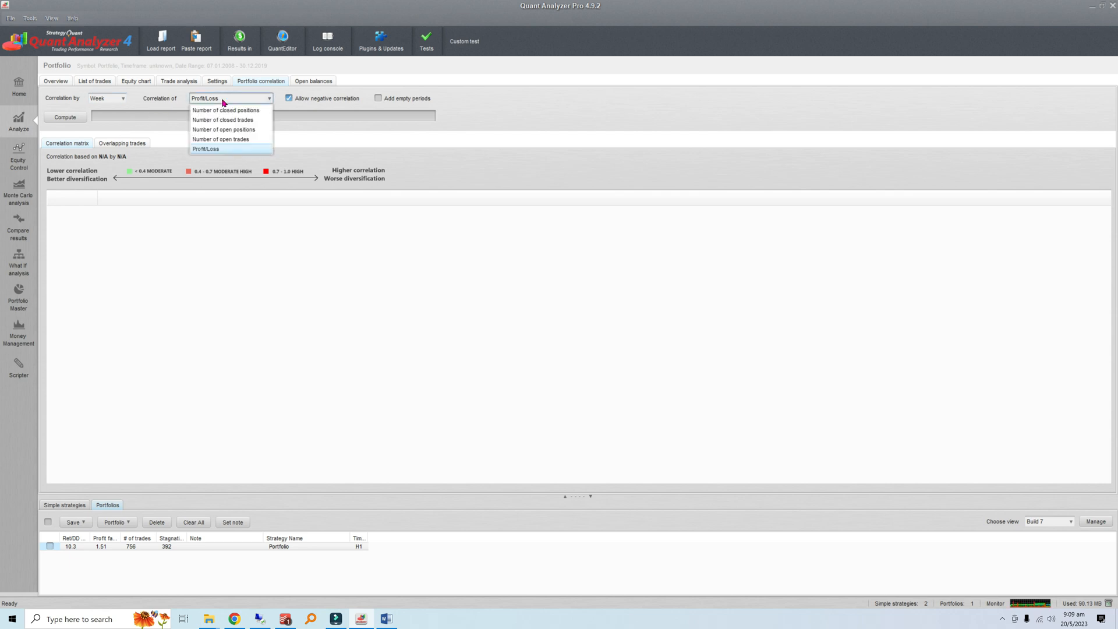
{"action": "left_click", "coordinate": [205, 149]}
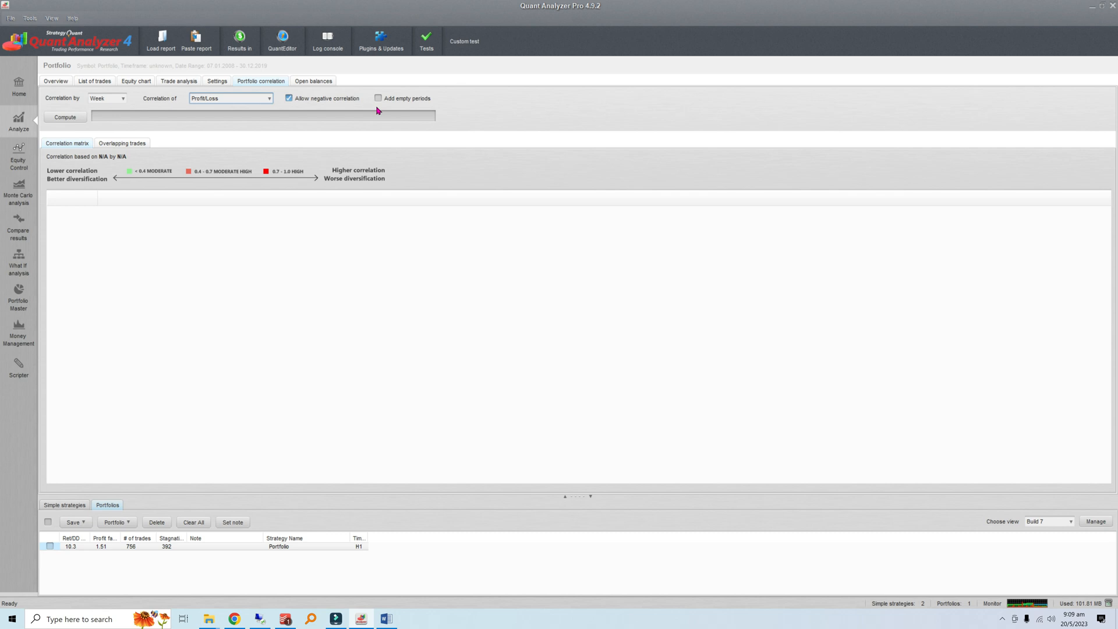
{"action": "mouse_move", "coordinate": [346, 111]}
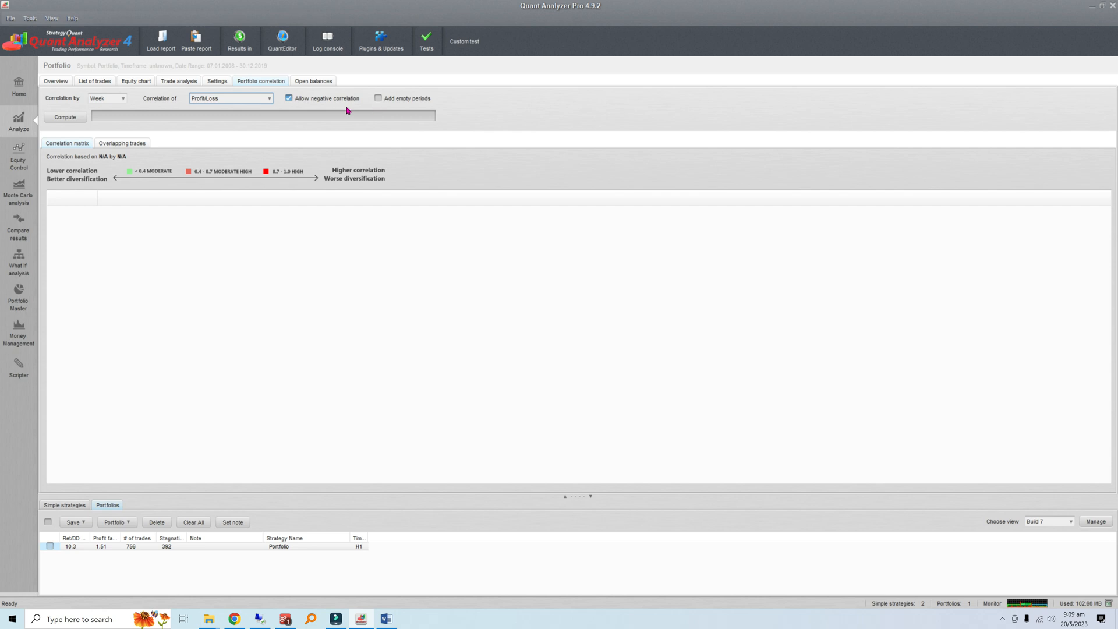
{"action": "left_click", "coordinate": [64, 117]}
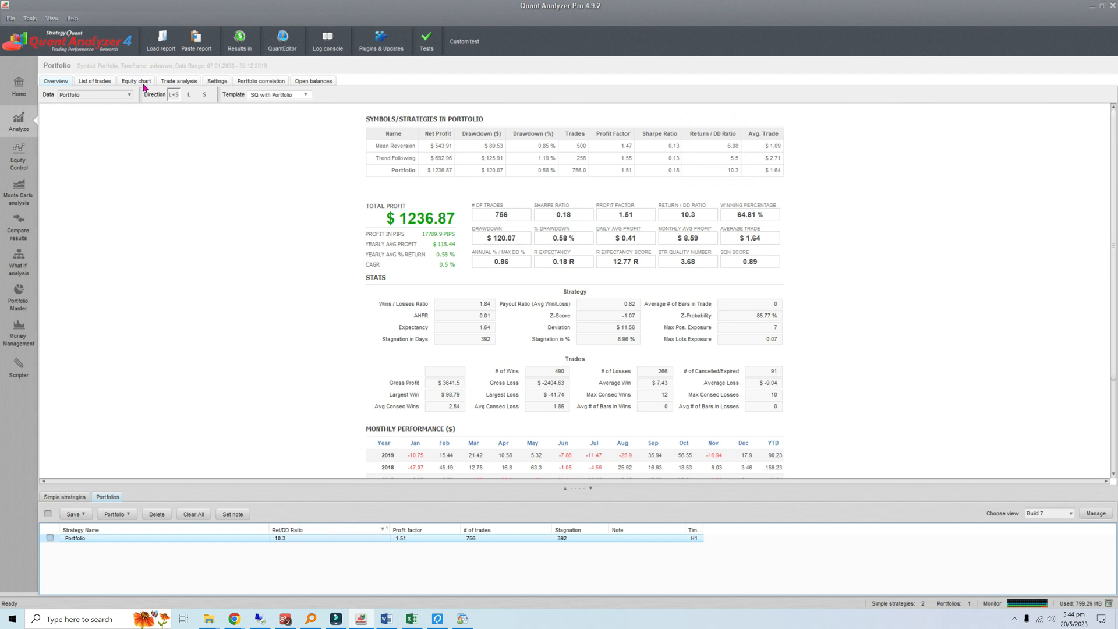
{"action": "left_click", "coordinate": [135, 80]}
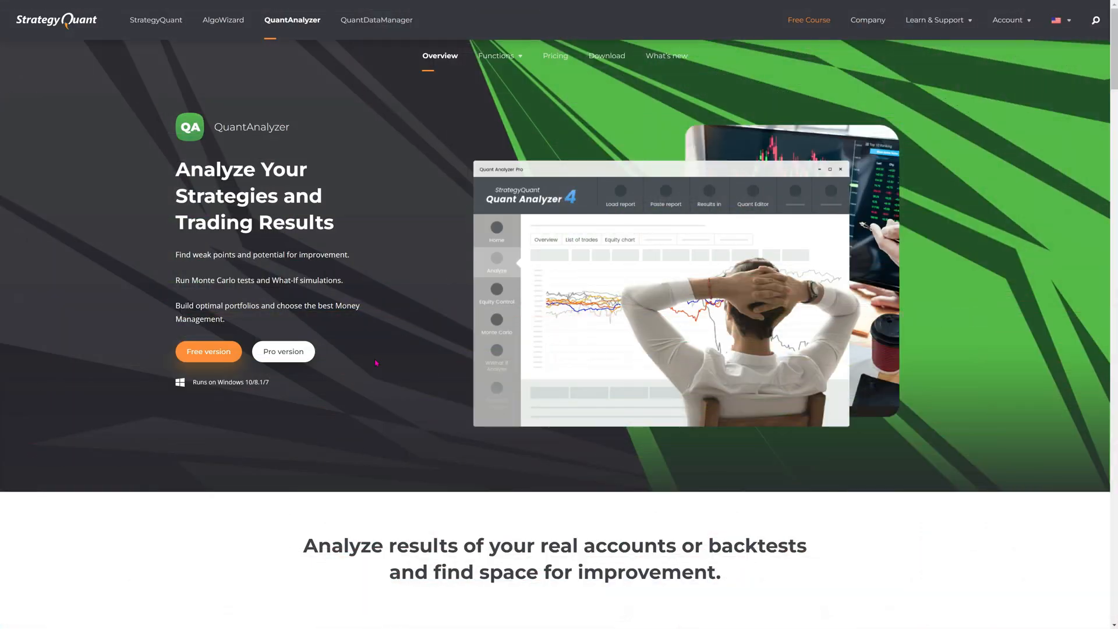
Request the free QuantAnalyzer version to bring up its name-and-email registration form
{"action": "left_click", "coordinate": [208, 352]}
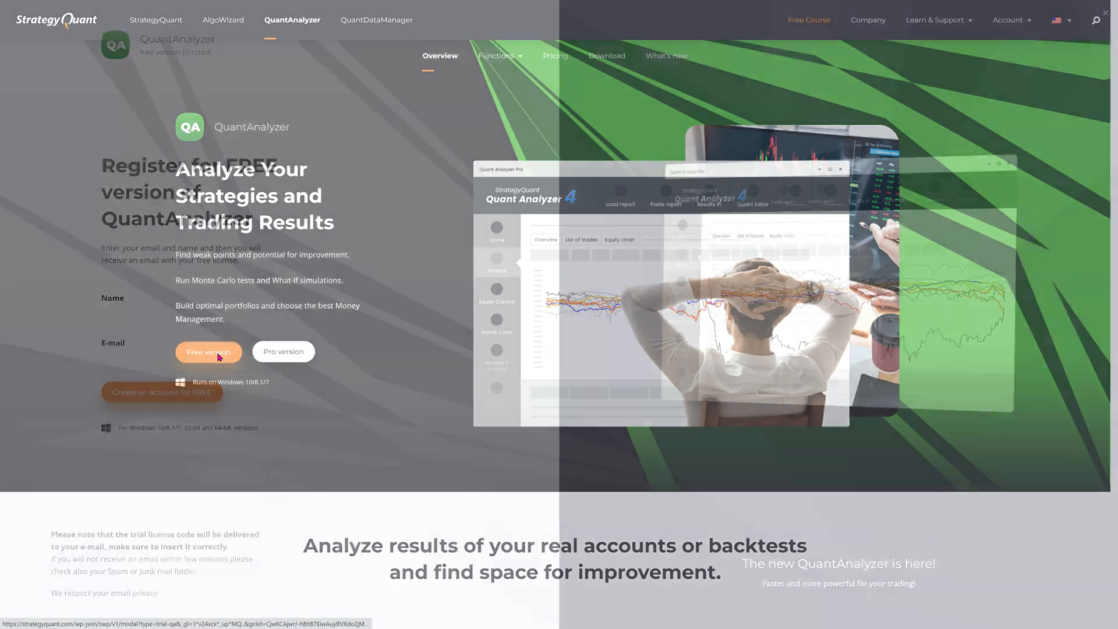